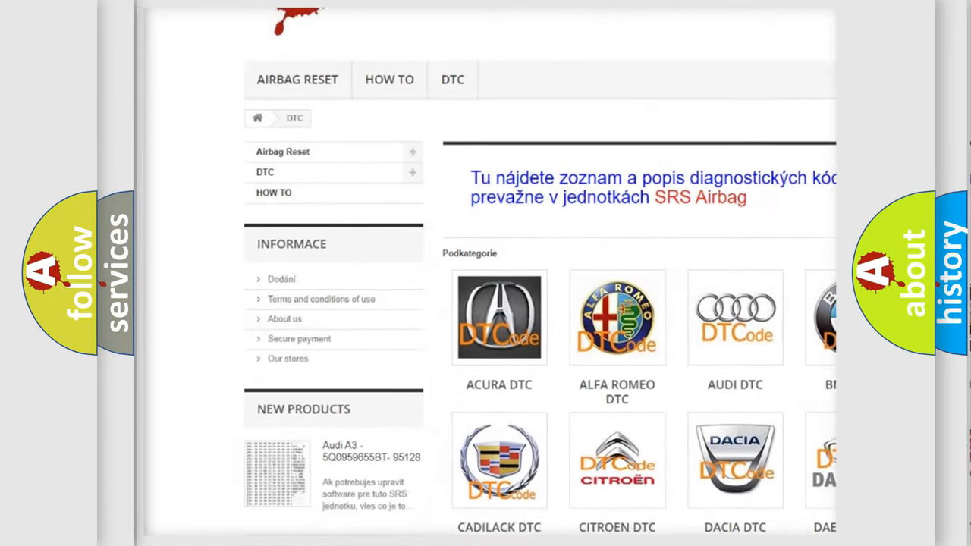
scroll("down", 3)
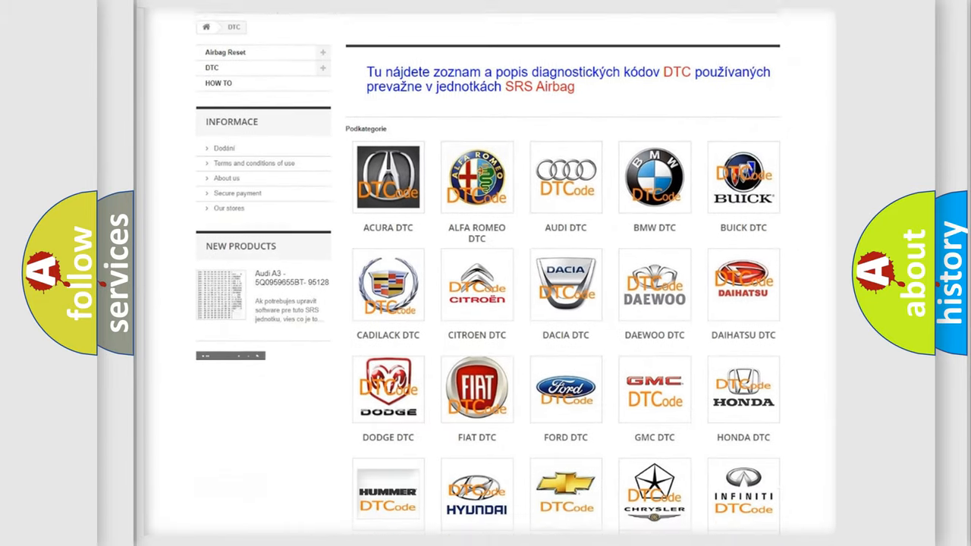
scroll("down", 3)
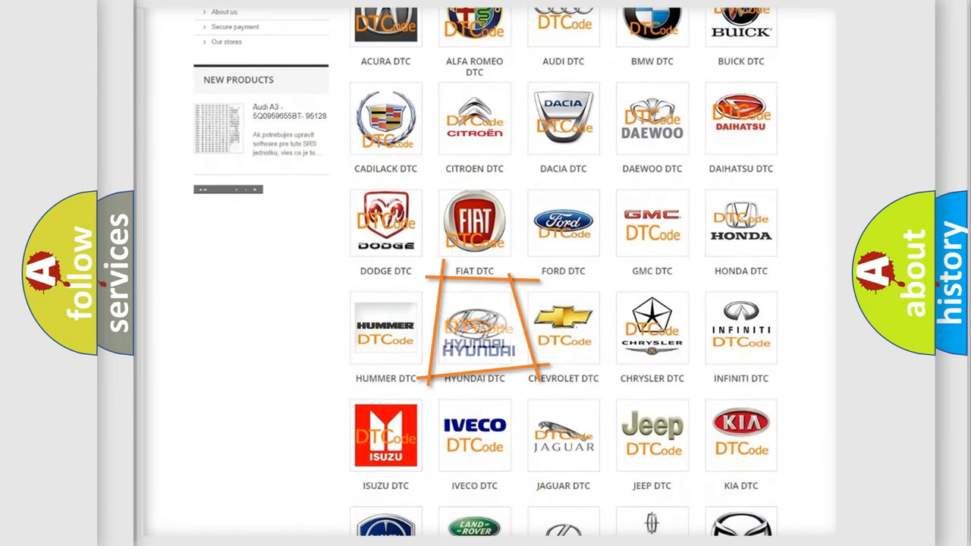